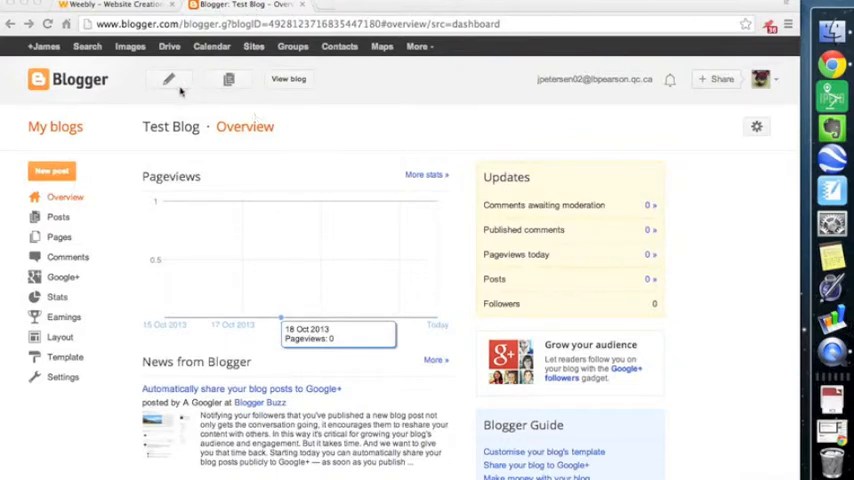
# Step: Start a new blog post for Test Blog with the New post button
pyautogui.click(169, 79)
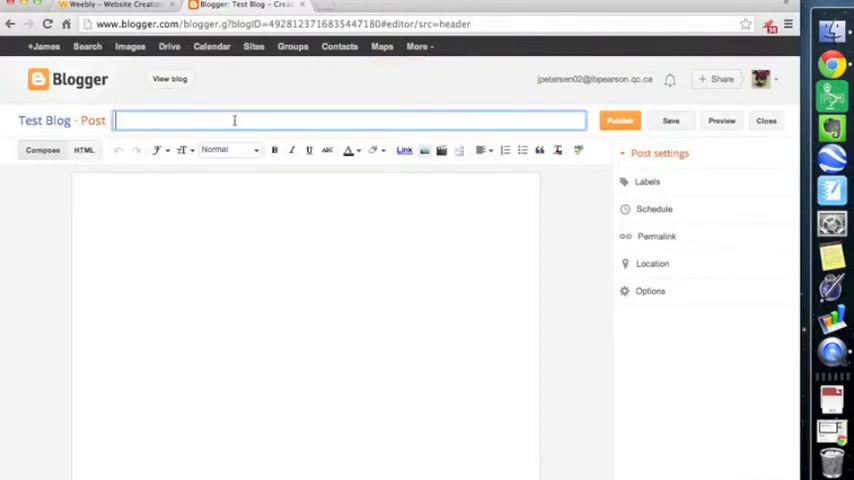
# Step: Title the post 'Test Post' and add a body sentence about displaying on the Weebly page
pyautogui.write('Test Post')
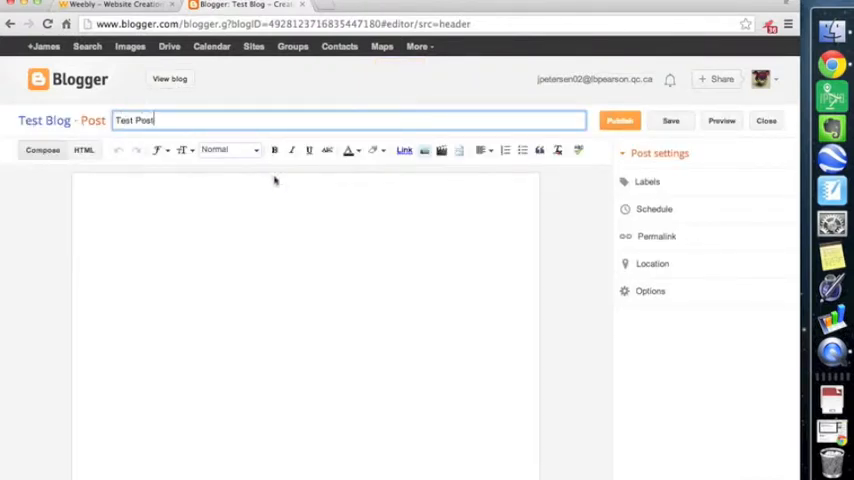
pyautogui.write('This is just')
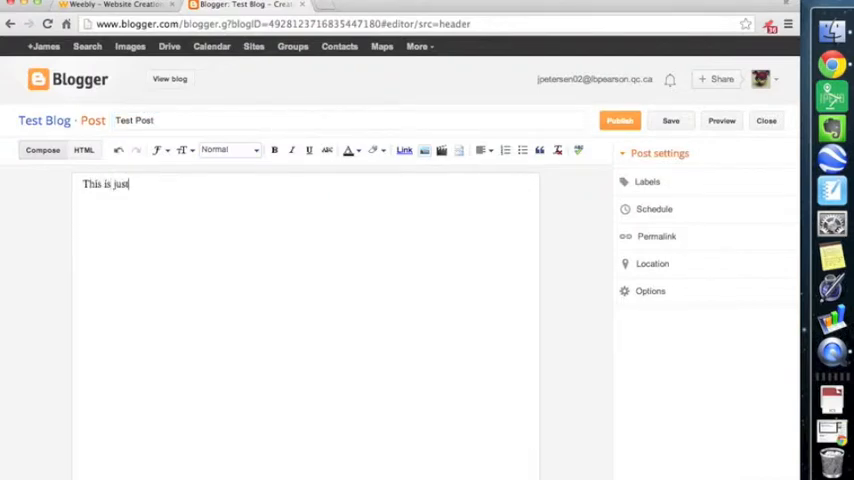
pyautogui.write('a test post. It wi')
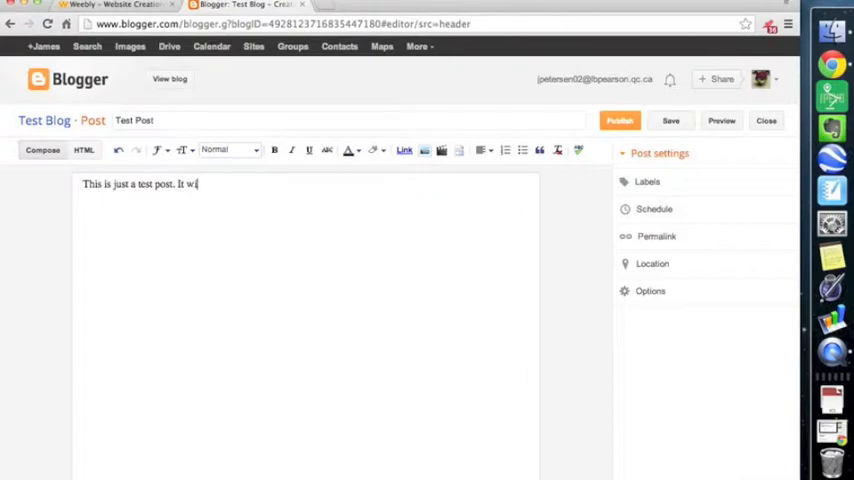
pyautogui.write('ll display on my wee')
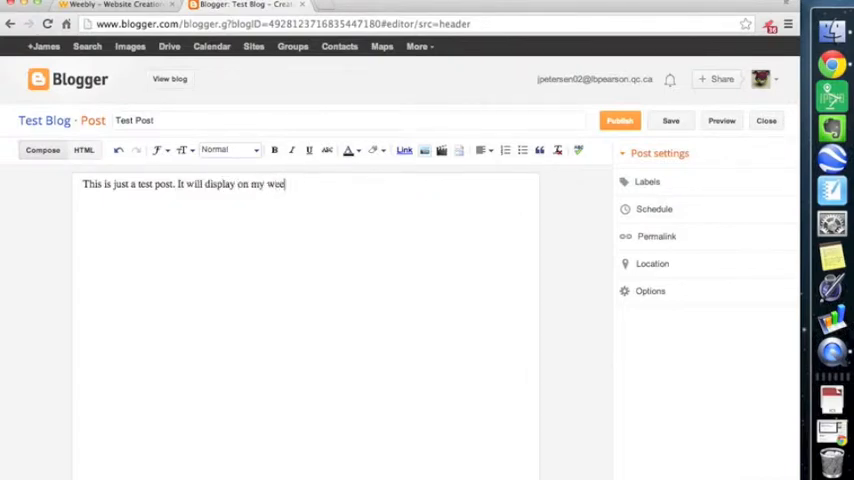
pyautogui.write('bly page.')
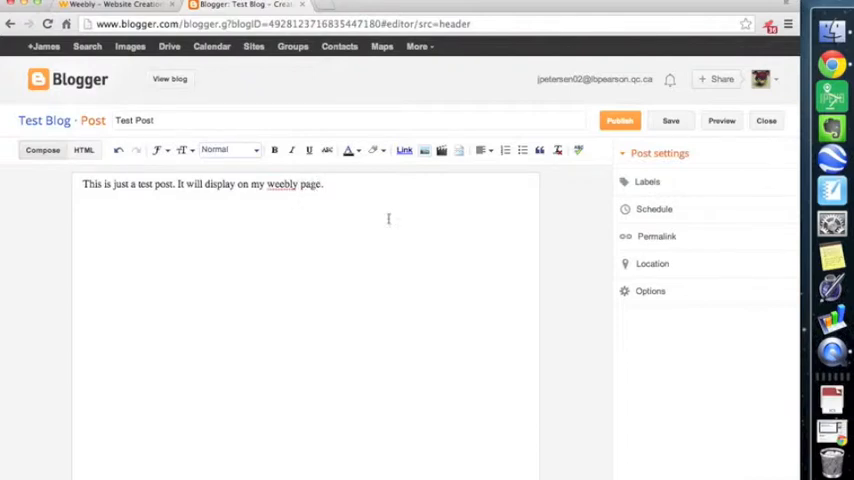
# Step: Add the label 'test' to the post, keeping the schedule on Automatic
pyautogui.click(647, 181)
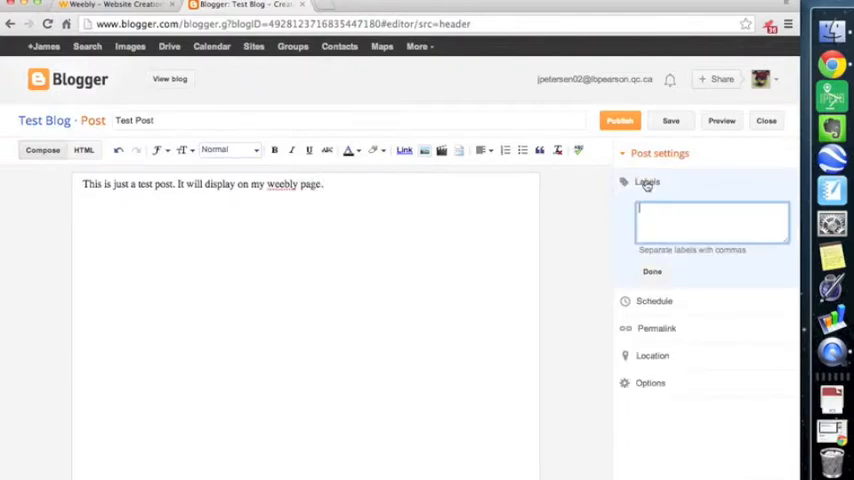
pyautogui.write('test')
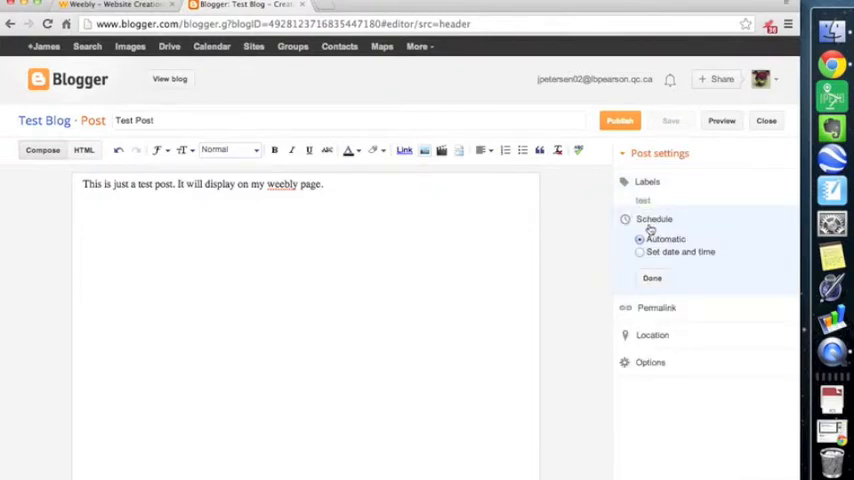
pyautogui.click(640, 251)
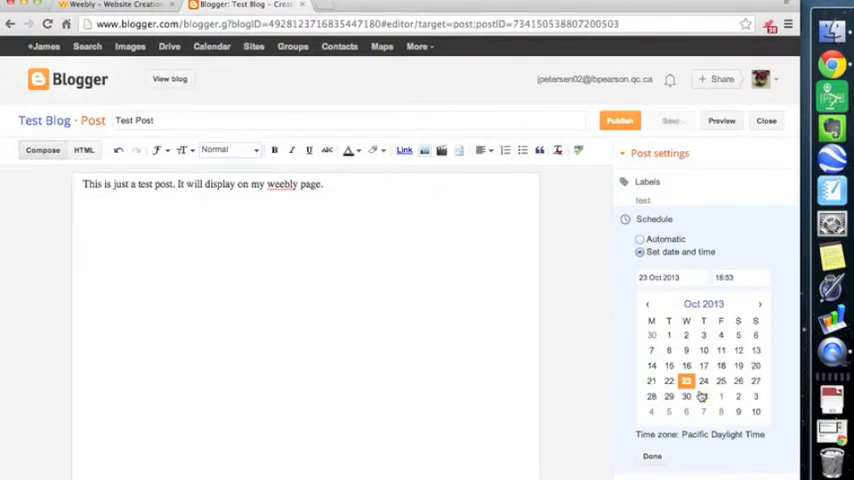
pyautogui.click(640, 238)
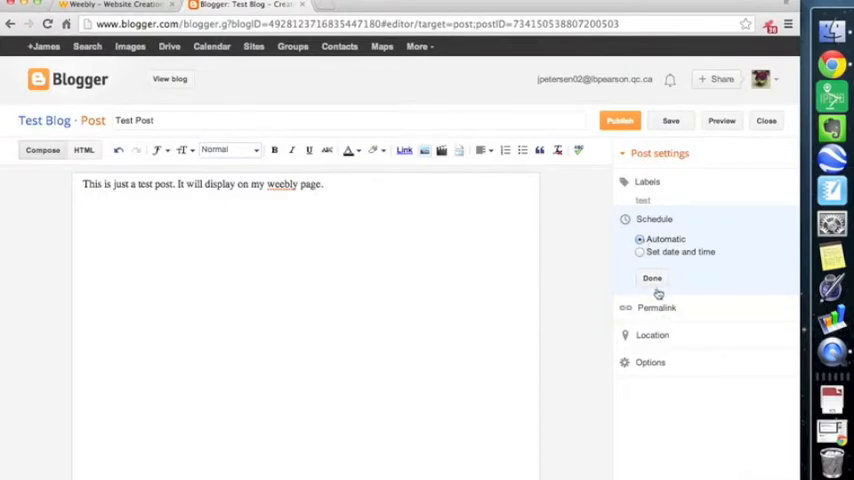
# Step: Publish Test Post and cancel the Share on Google+ prompt
pyautogui.click(652, 278)
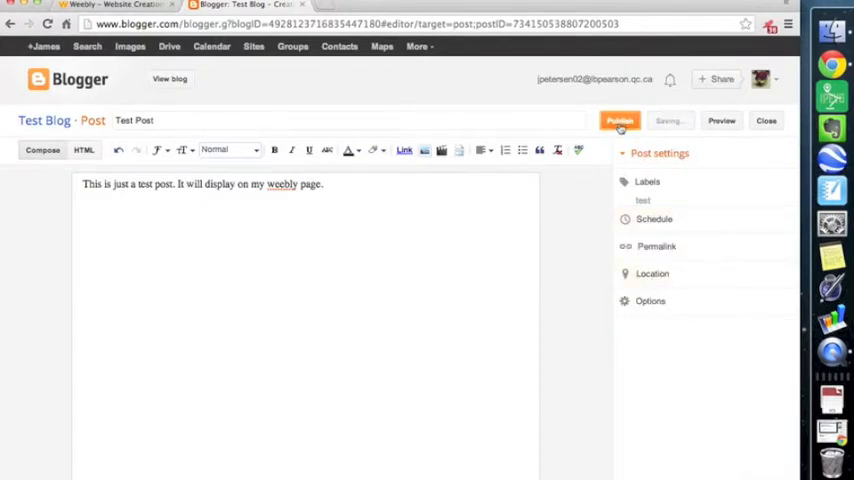
pyautogui.click(619, 120)
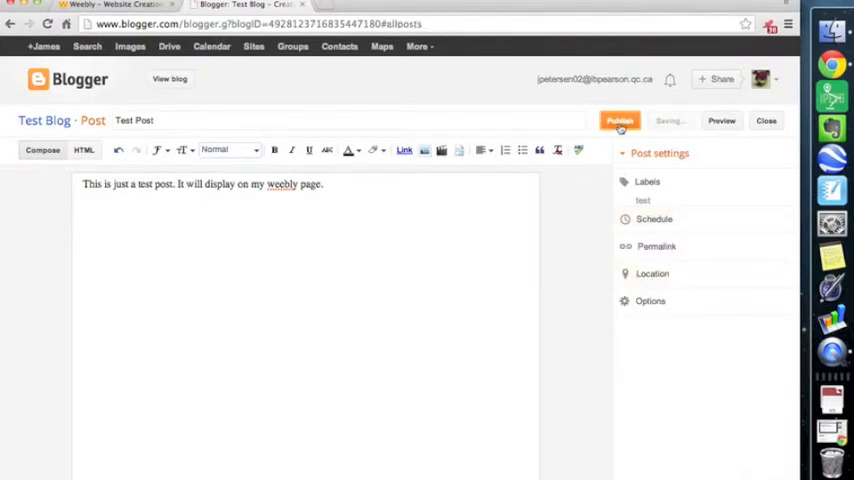
pyautogui.click(619, 120)
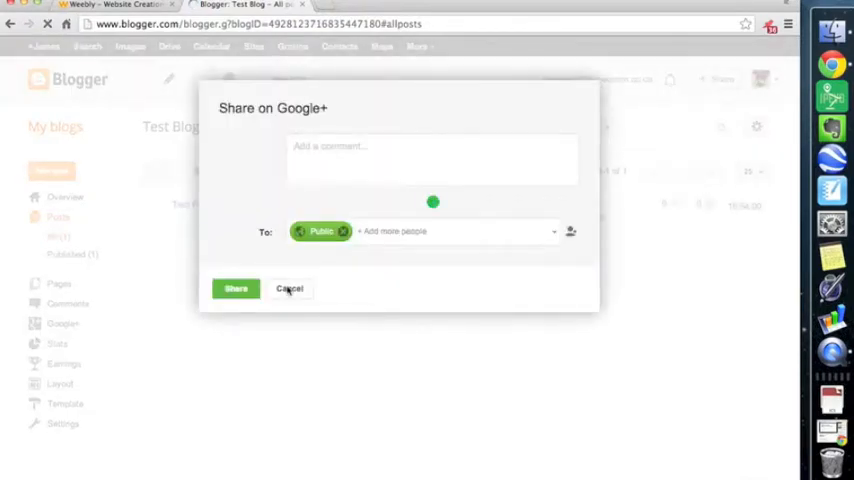
pyautogui.click(289, 288)
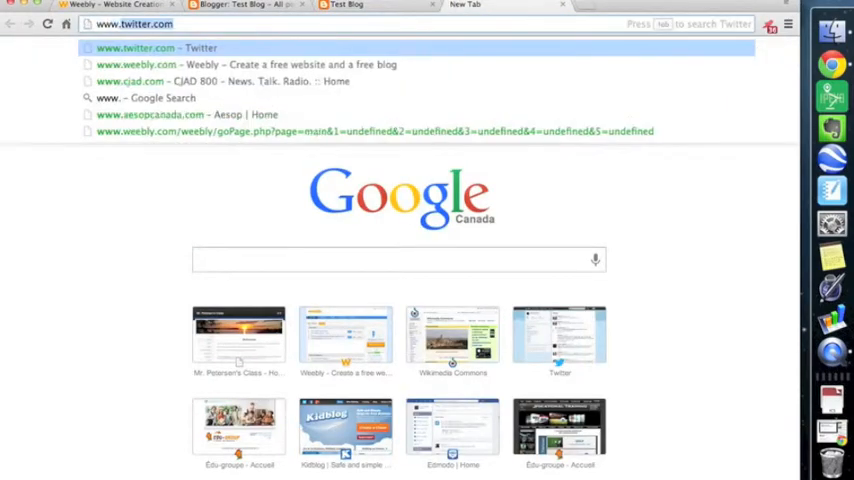
# Step: Sign in to FeedBurner to reach the My Feeds page
pyautogui.write('www.feedroll.com')
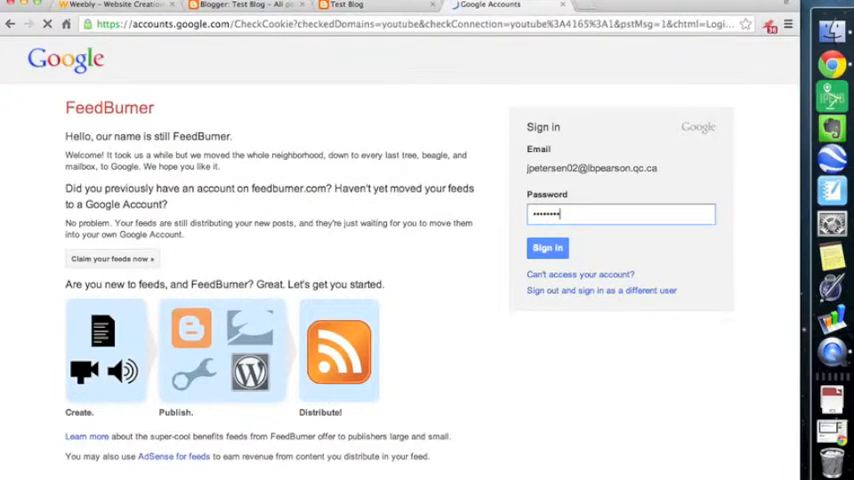
pyautogui.click(547, 247)
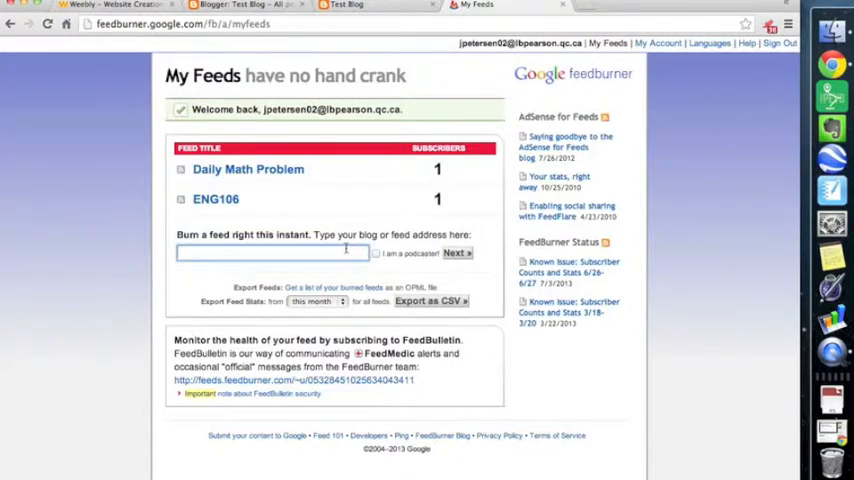
pyautogui.write('http://jpetersen02.blogspot.ca/')
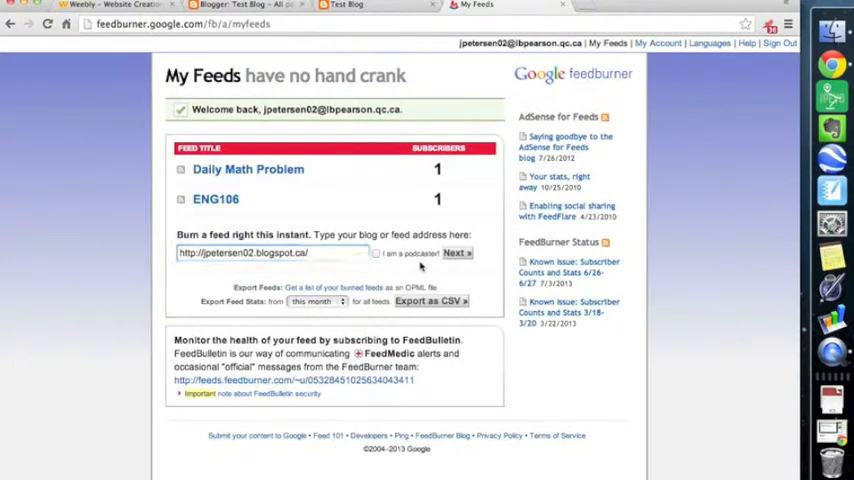
pyautogui.click(455, 252)
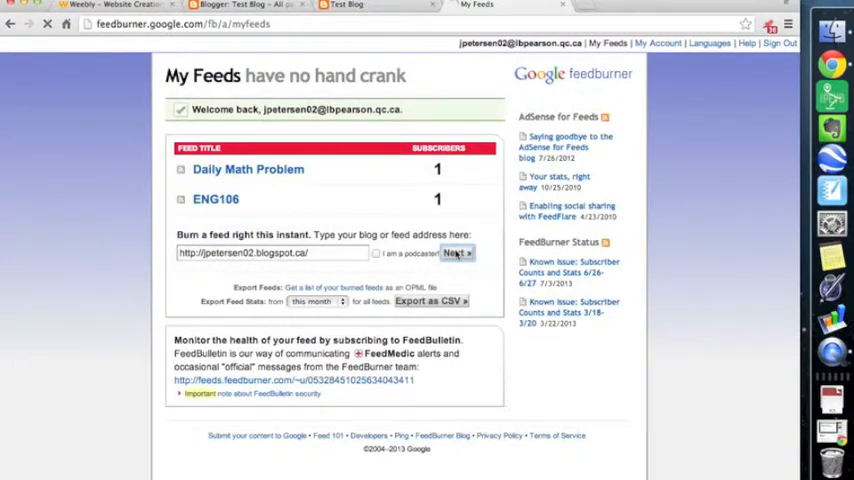
pyautogui.click(456, 252)
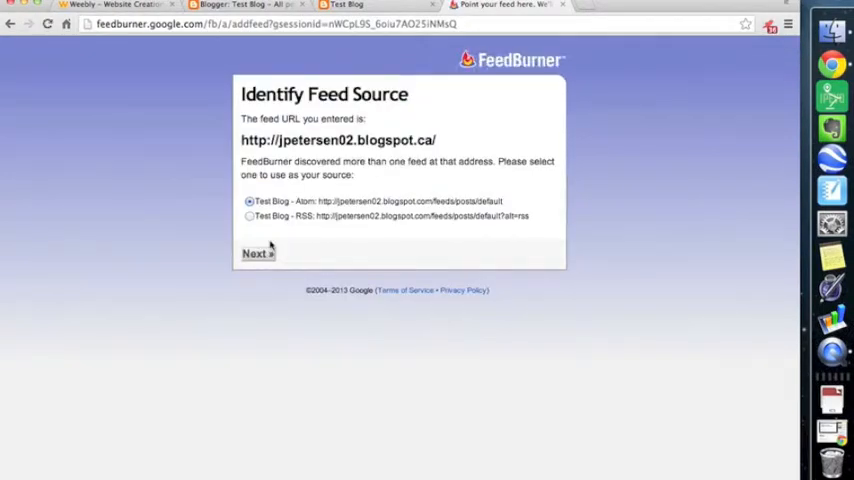
# Step: Burn the Atom-sourced Test Blog feed and copy its URL feeds.feedburner.com/blogspot/aFrMF
pyautogui.click(256, 253)
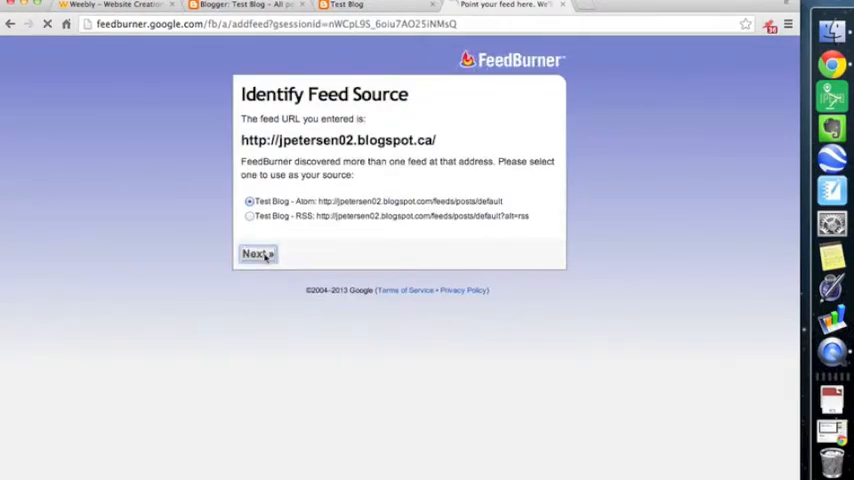
pyautogui.click(256, 253)
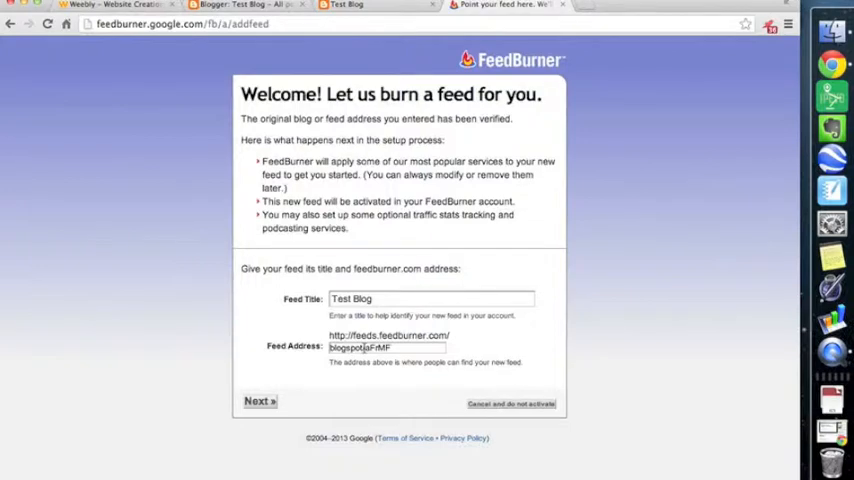
pyautogui.click(258, 401)
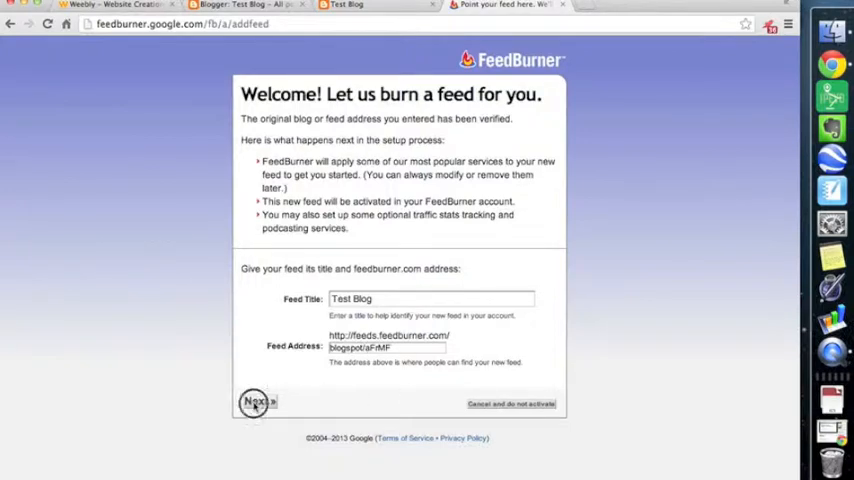
pyautogui.click(257, 401)
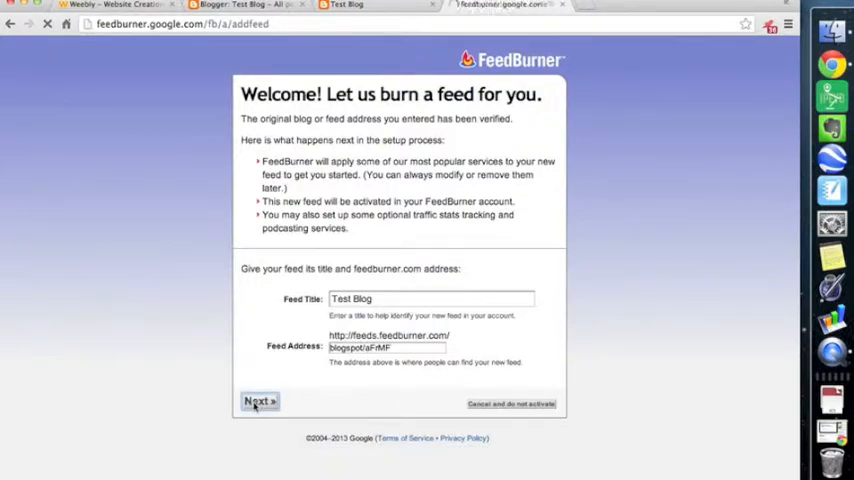
pyautogui.click(258, 401)
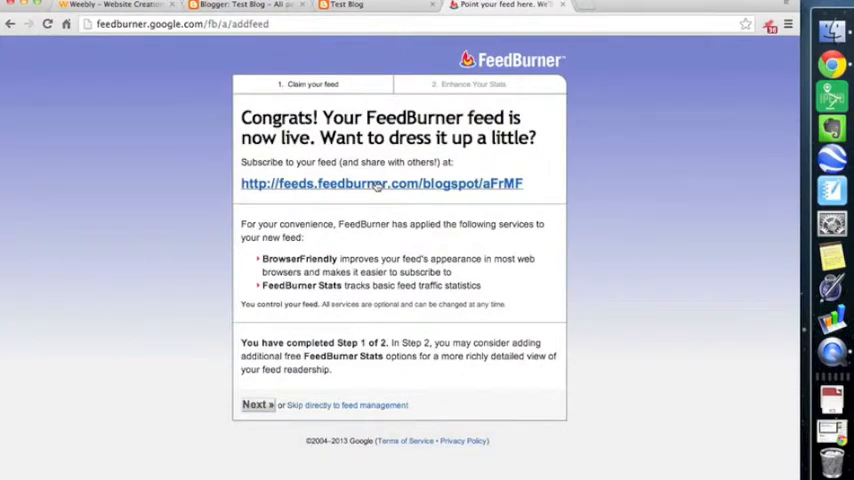
pyautogui.rightClick(380, 183)
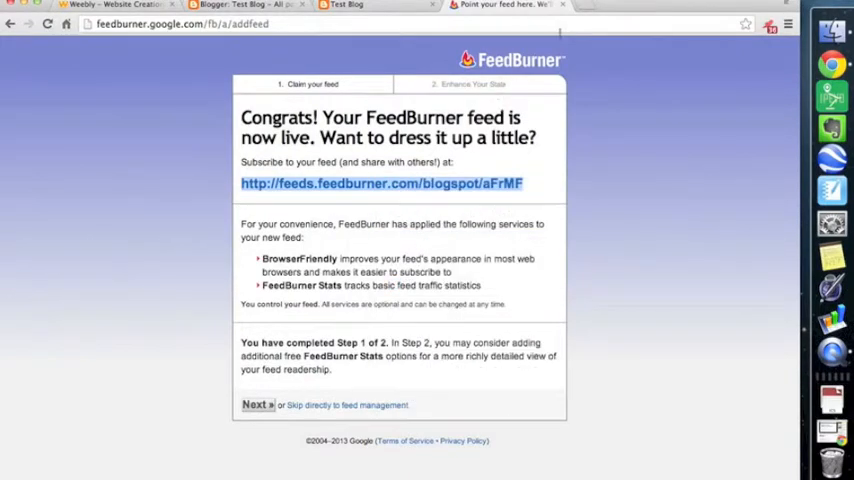
pyautogui.click(594, 5)
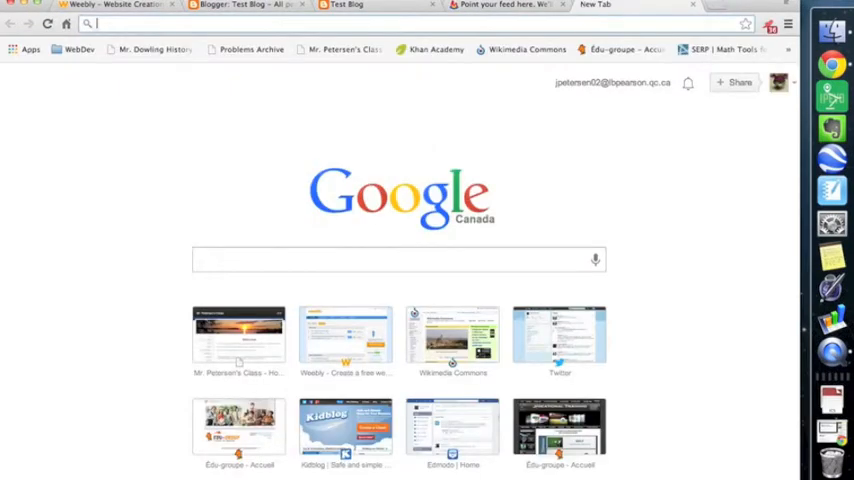
pyautogui.write('www.feedroll.com')
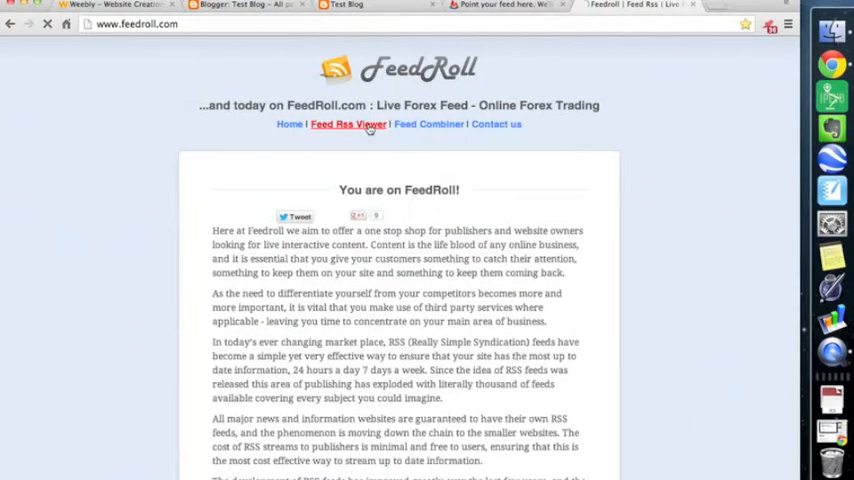
pyautogui.click(348, 124)
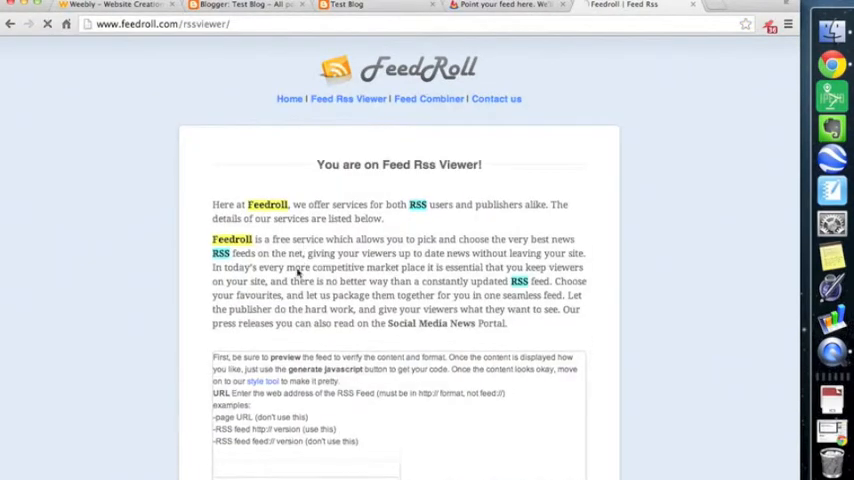
pyautogui.scroll(-3)
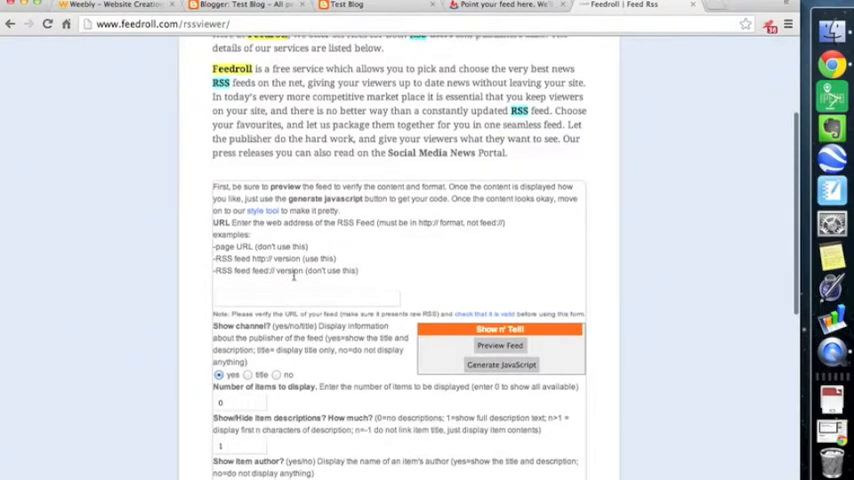
pyautogui.write('http://feeds.feedburner.com/blogspot/aFrMF')
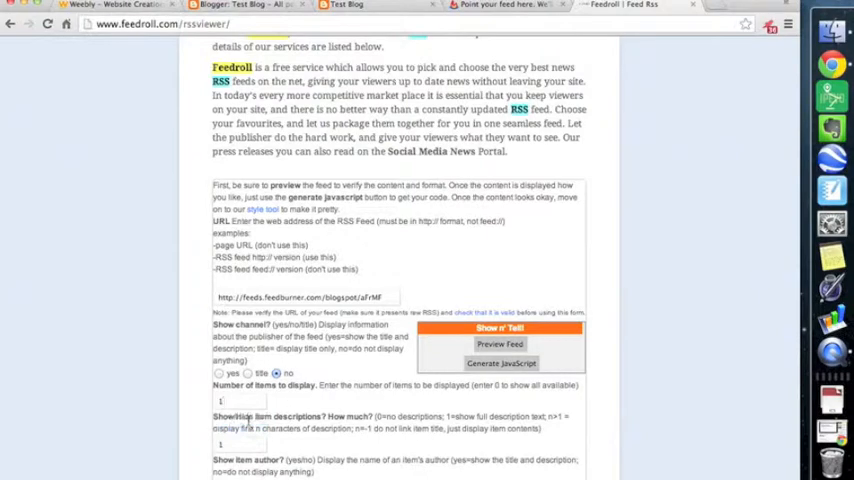
pyautogui.scroll(-3)
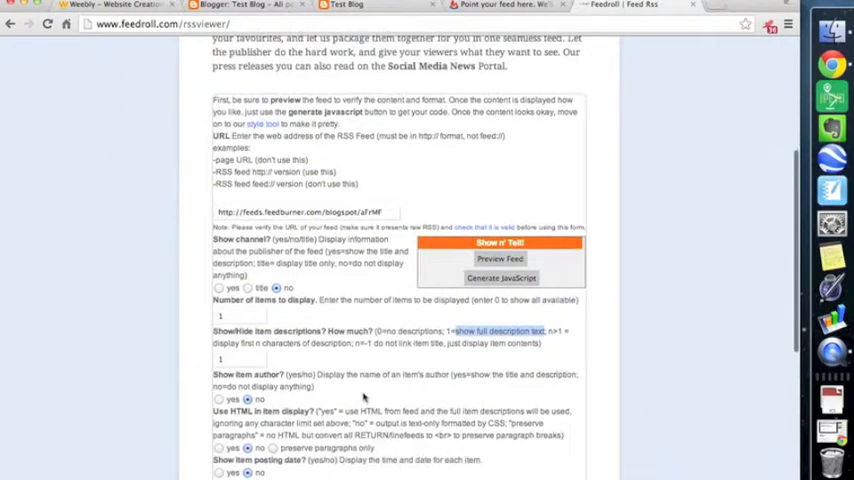
pyautogui.scroll(-3)
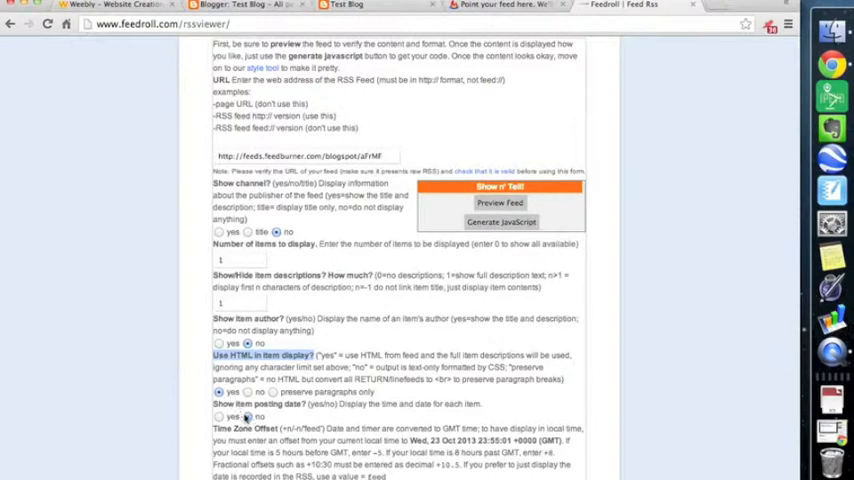
pyautogui.scroll(-3)
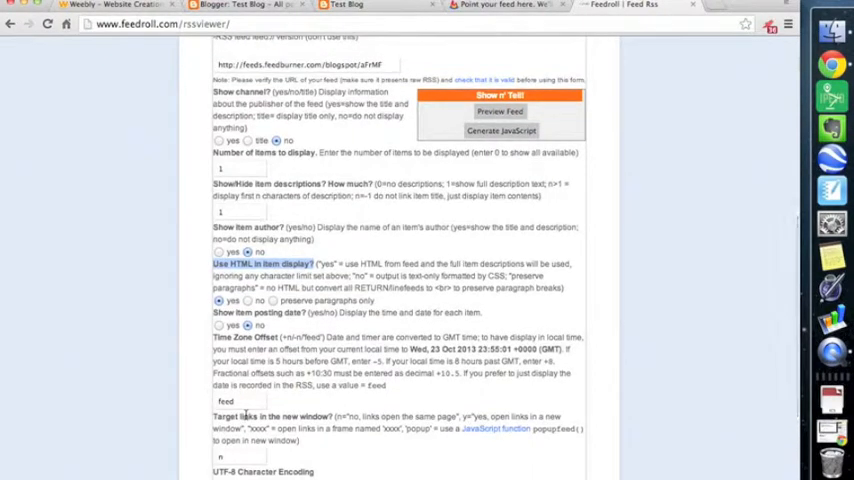
pyautogui.scroll(-3)
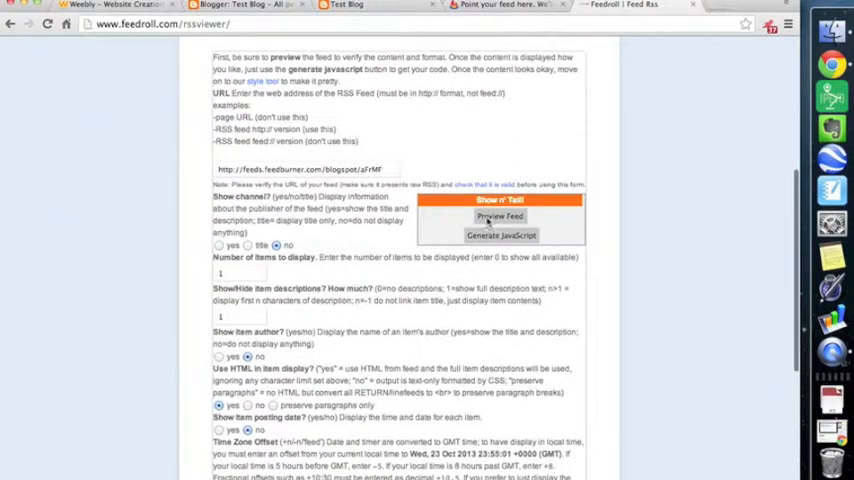
# Step: Preview the feed to confirm Test Post appears, then generate its JavaScript code
pyautogui.click(500, 216)
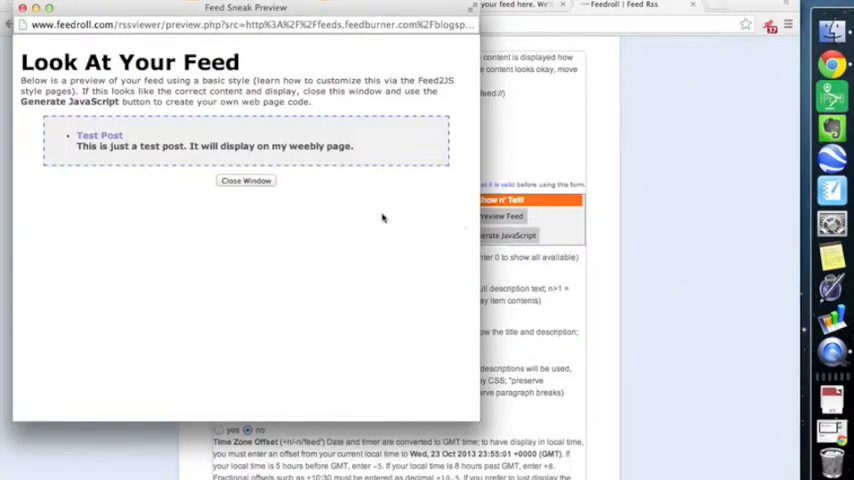
pyautogui.click(245, 180)
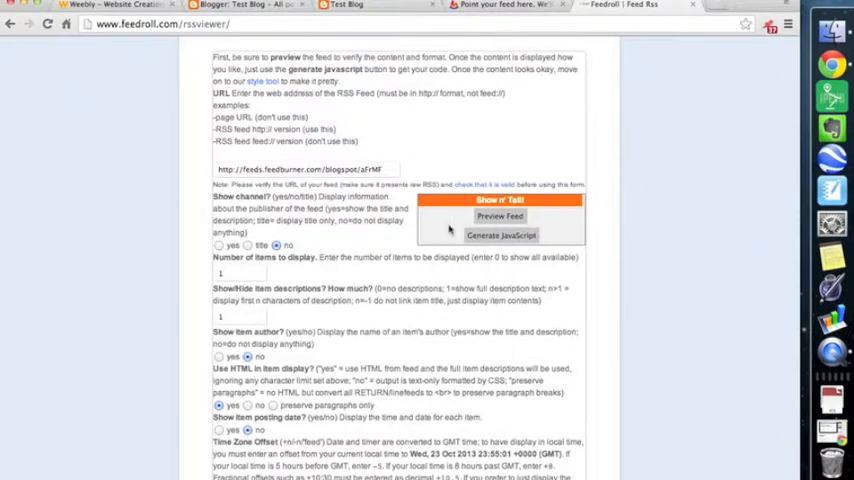
pyautogui.click(501, 235)
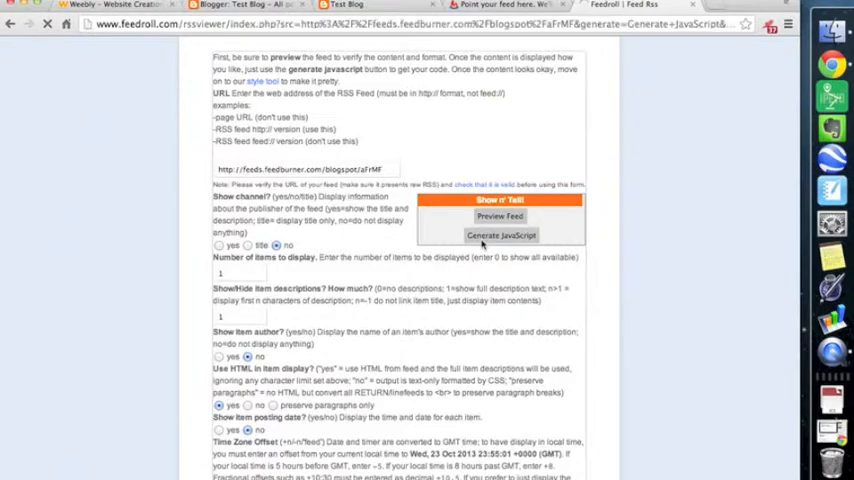
pyautogui.click(501, 235)
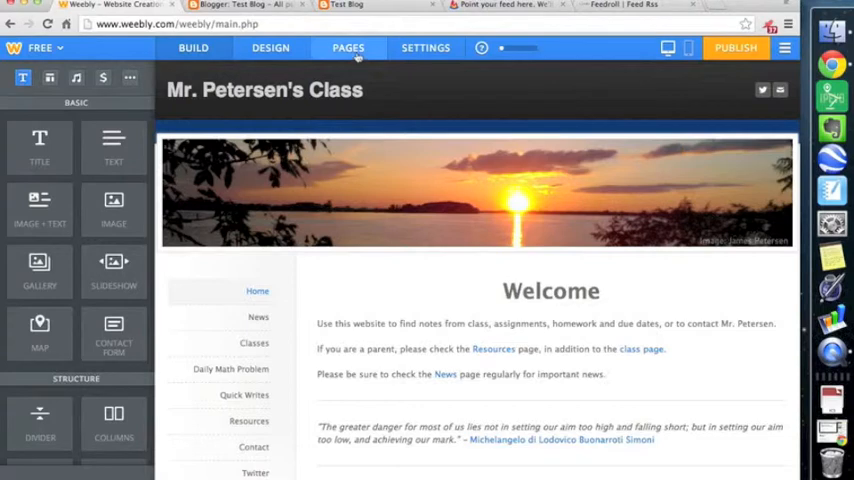
# Step: Create a standard page 'Test Blog Page' with the No Header layout and save it
pyautogui.click(348, 48)
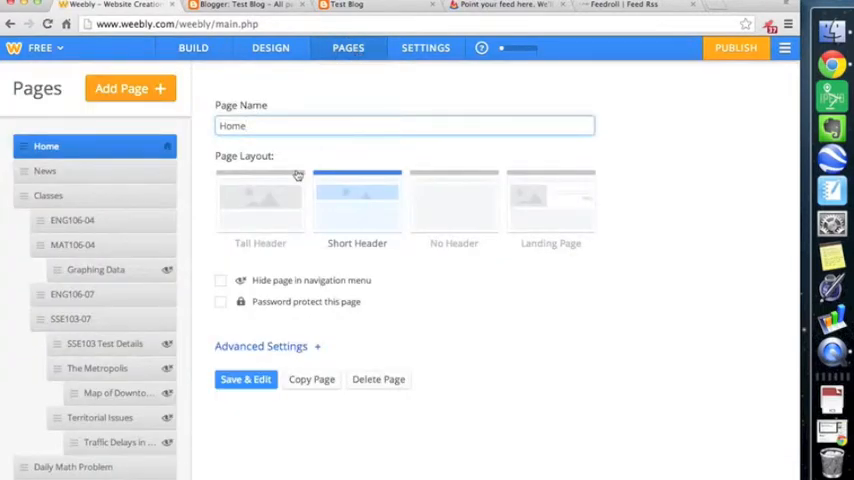
pyautogui.click(130, 88)
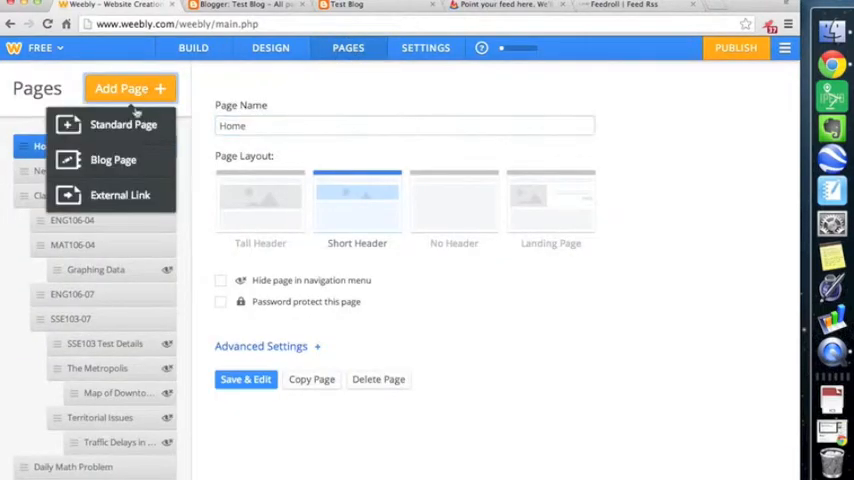
pyautogui.click(123, 124)
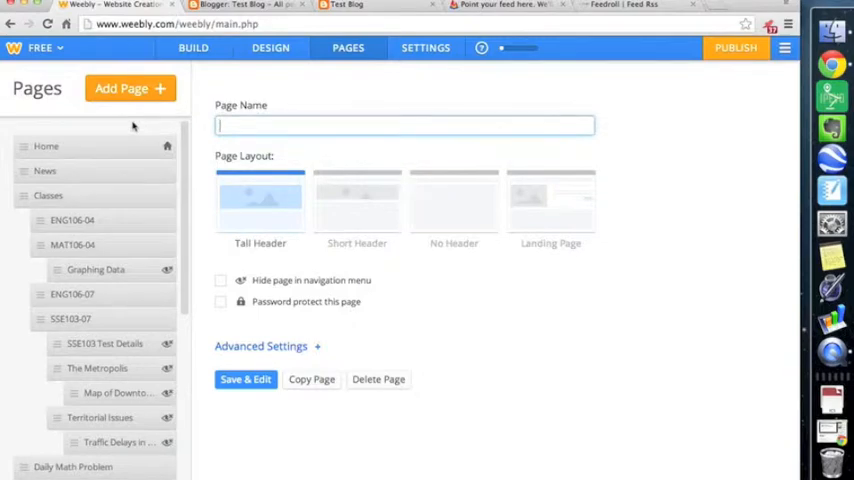
pyautogui.write('Test Blog Page')
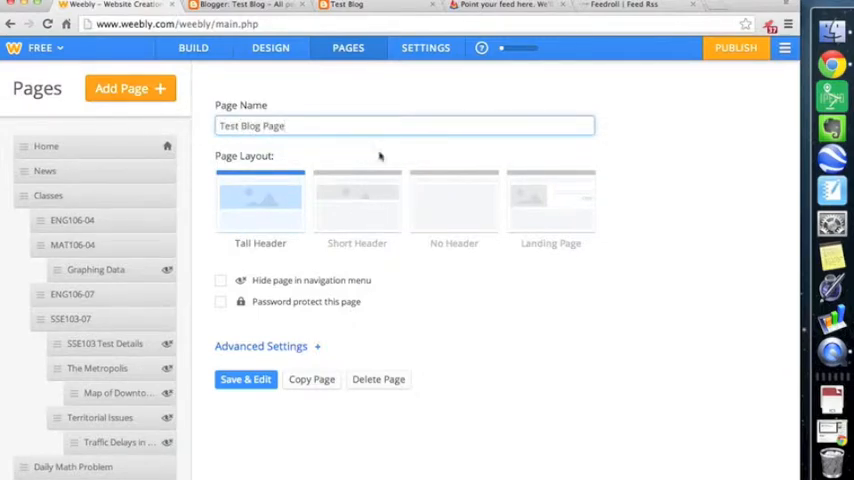
pyautogui.click(454, 205)
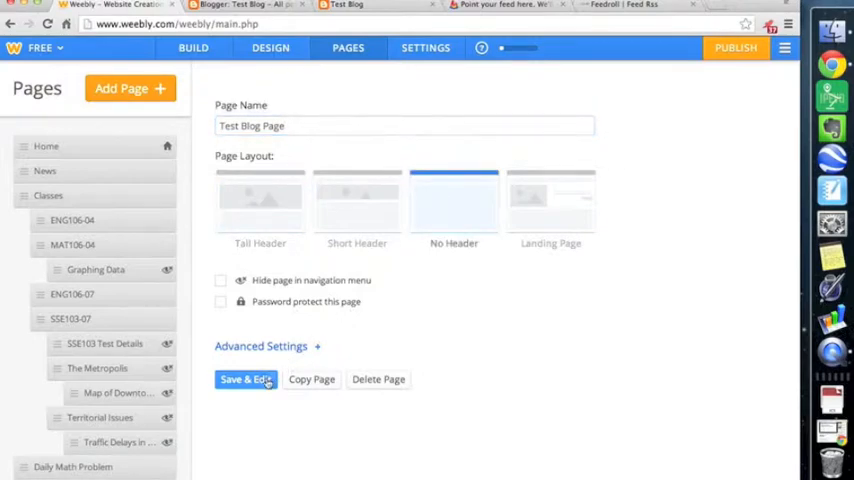
pyautogui.click(245, 379)
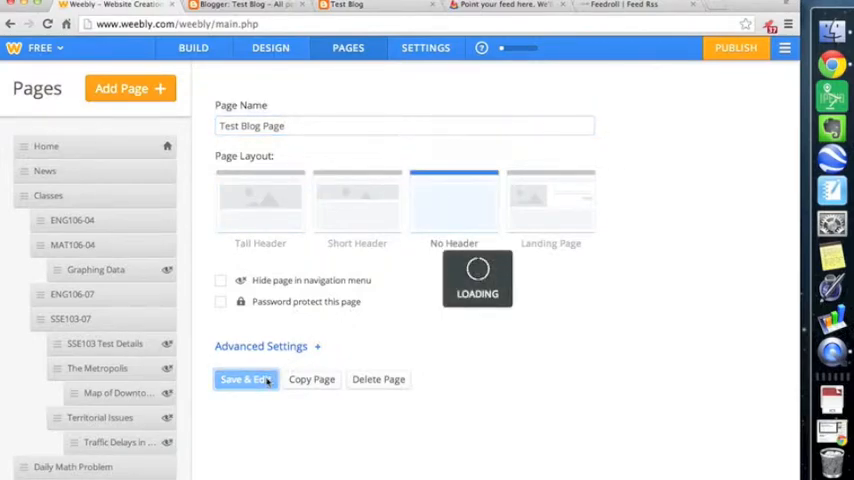
pyautogui.click(244, 379)
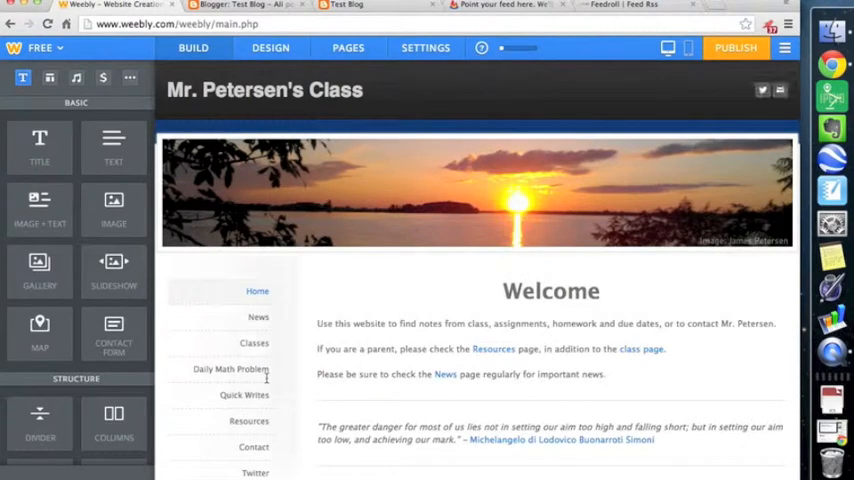
# Step: Drop an Embed Code element onto the Test Blog Page and enter the FeedRoll JavaScript
pyautogui.click(240, 392)
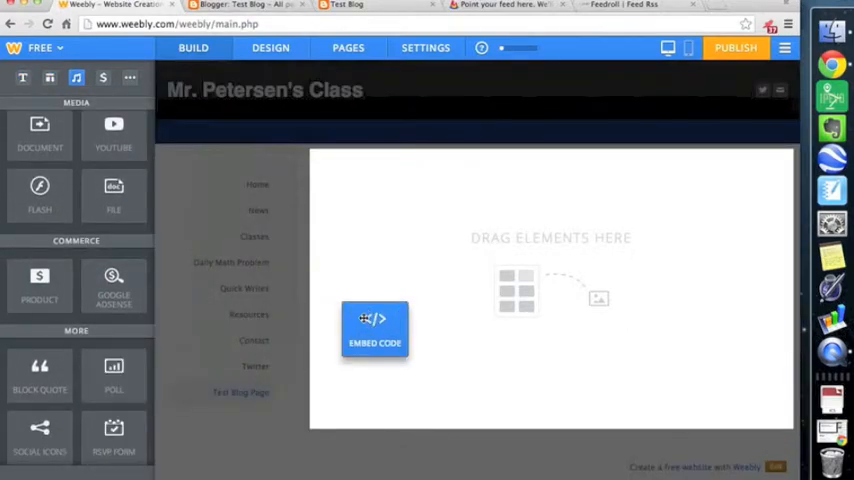
pyautogui.moveTo(375, 330); pyautogui.dragTo(357, 190)
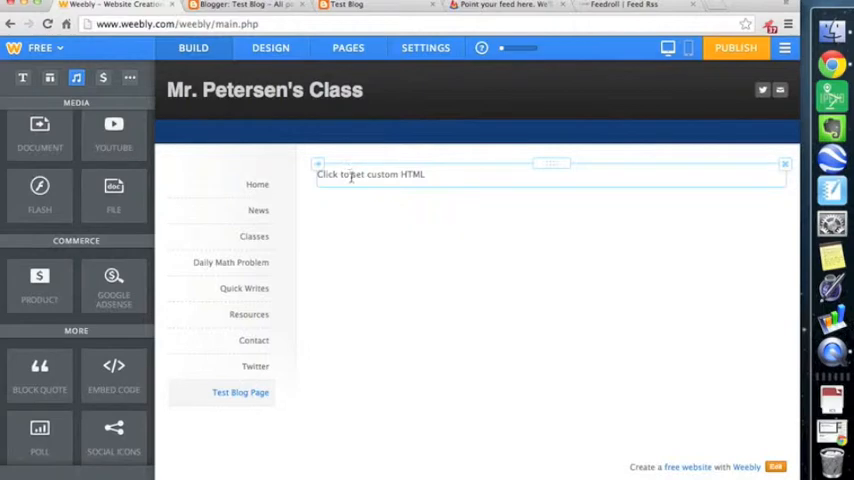
pyautogui.click(370, 174)
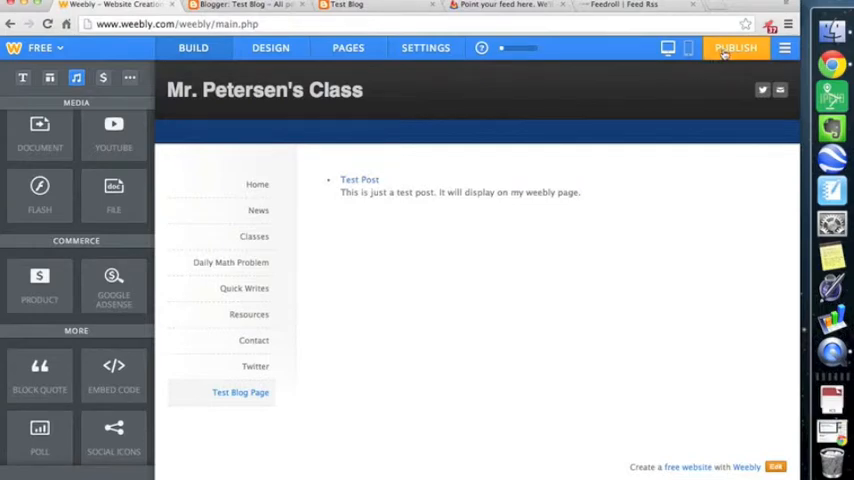
# Step: Publish the site to mrjpetersen.weebly.com and dismiss the Website Published dialog
pyautogui.click(735, 47)
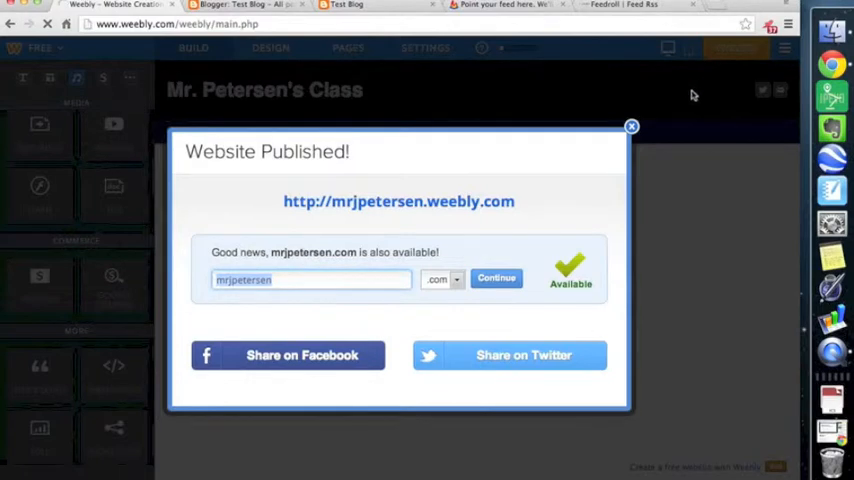
pyautogui.click(631, 126)
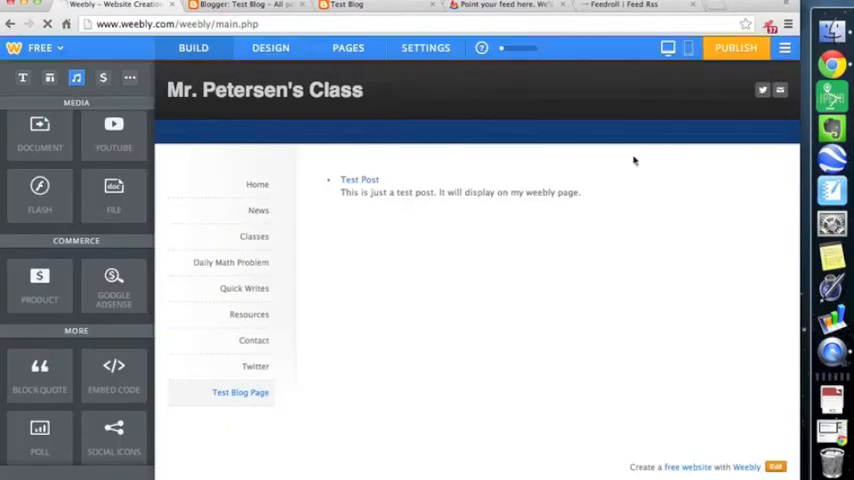